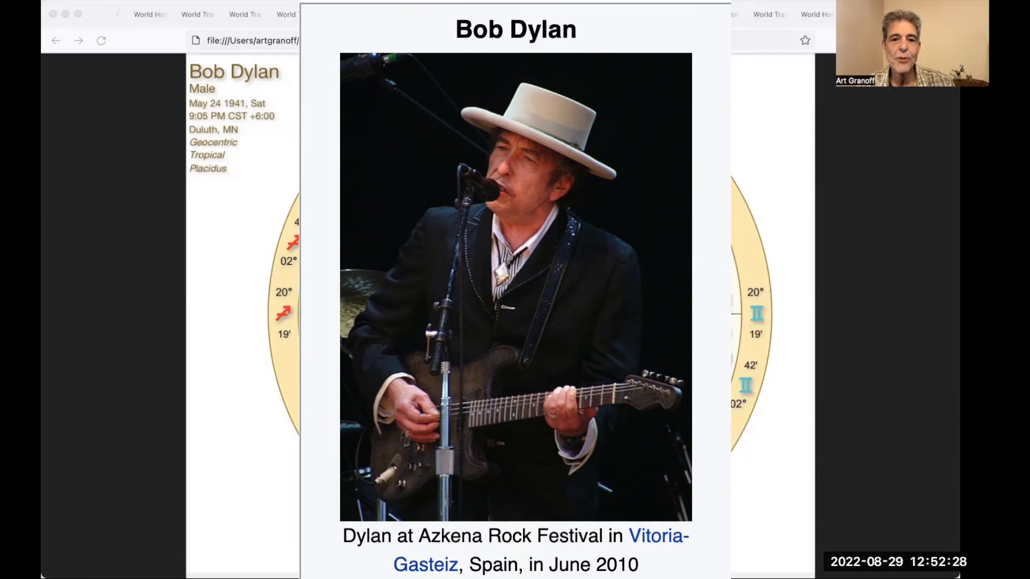
Show Bob Dylan's May 24 1941 Duluth birth chart, then advance to the photo of young Dylan.
left_click(340, 14)
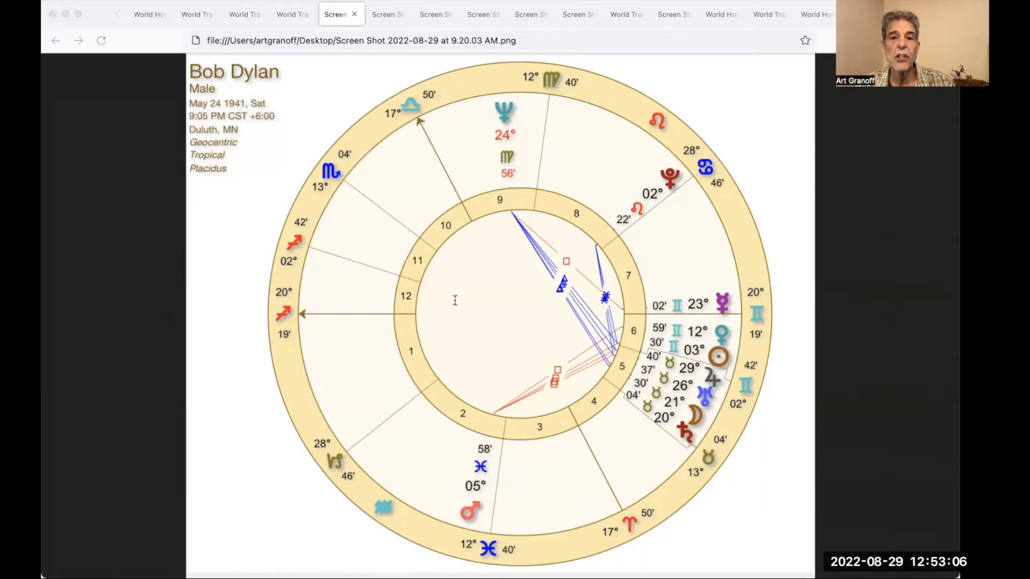
left_click(389, 13)
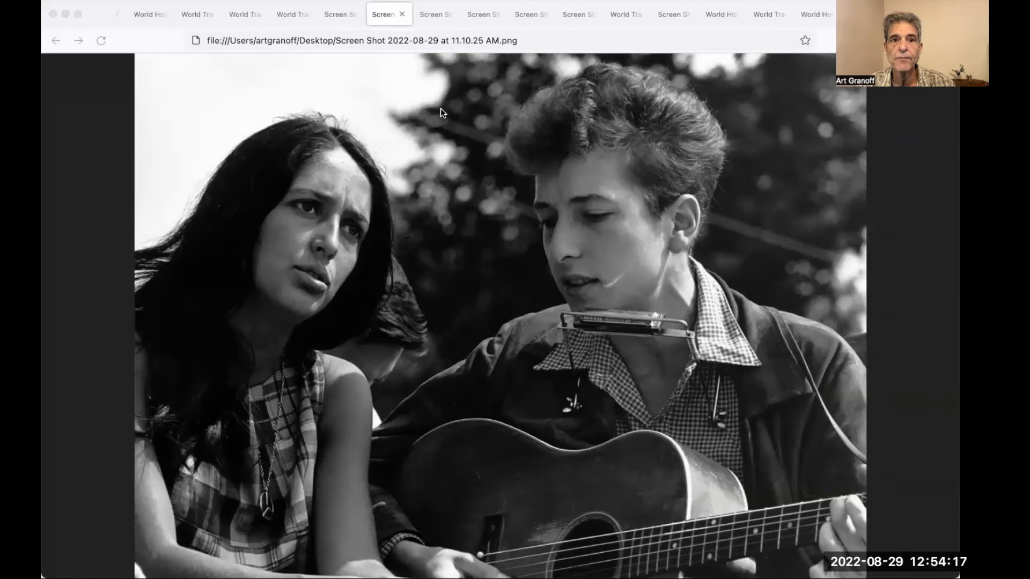
Advance from the Dylan and Baez photo to the Bringing It All Back Home cover.
left_click(435, 14)
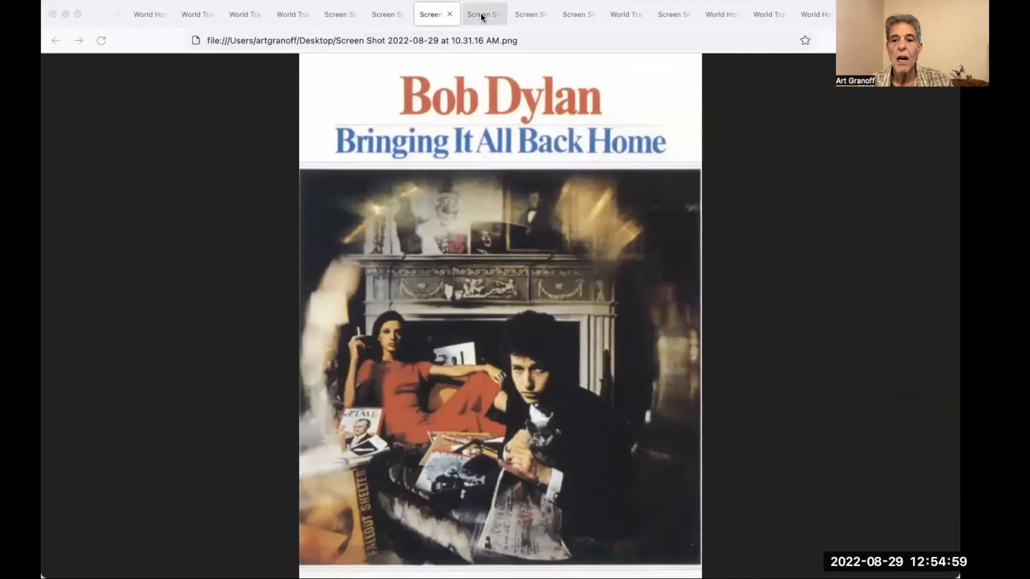
Show the Highway 61 Revisited cover, then the Blonde on Blonde scarf cover.
left_click(484, 14)
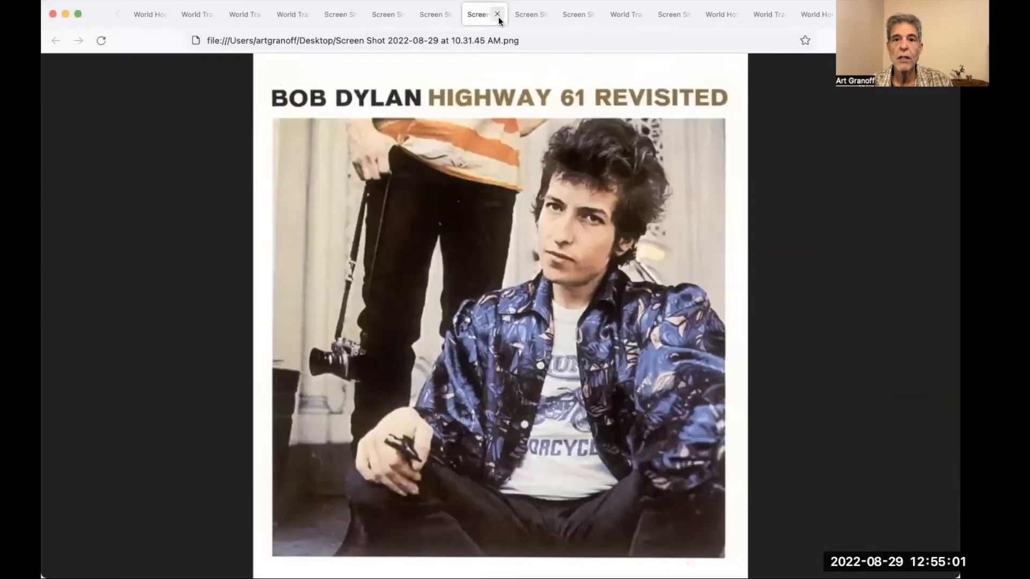
left_click(498, 14)
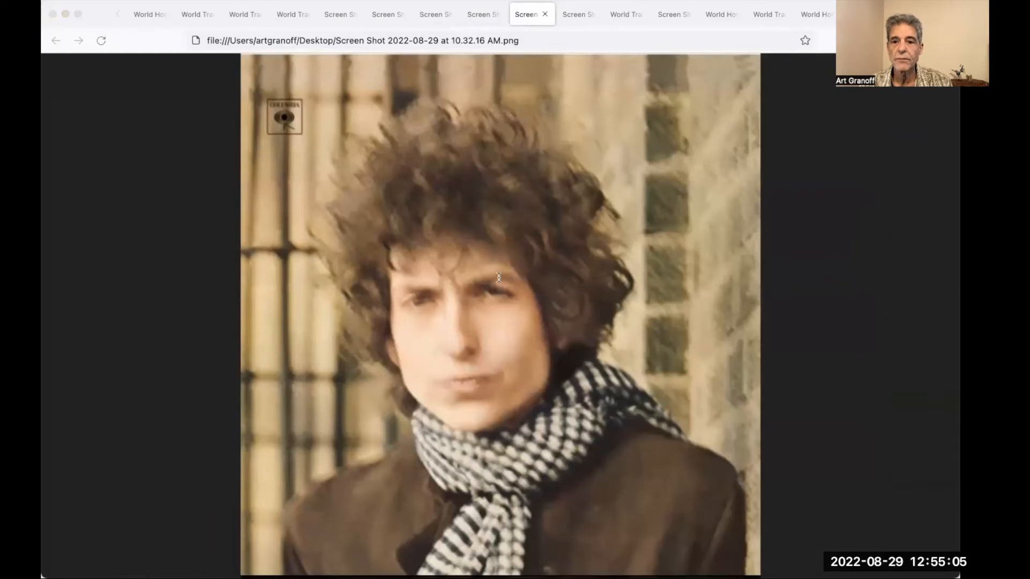
mouse_move(550, 337)
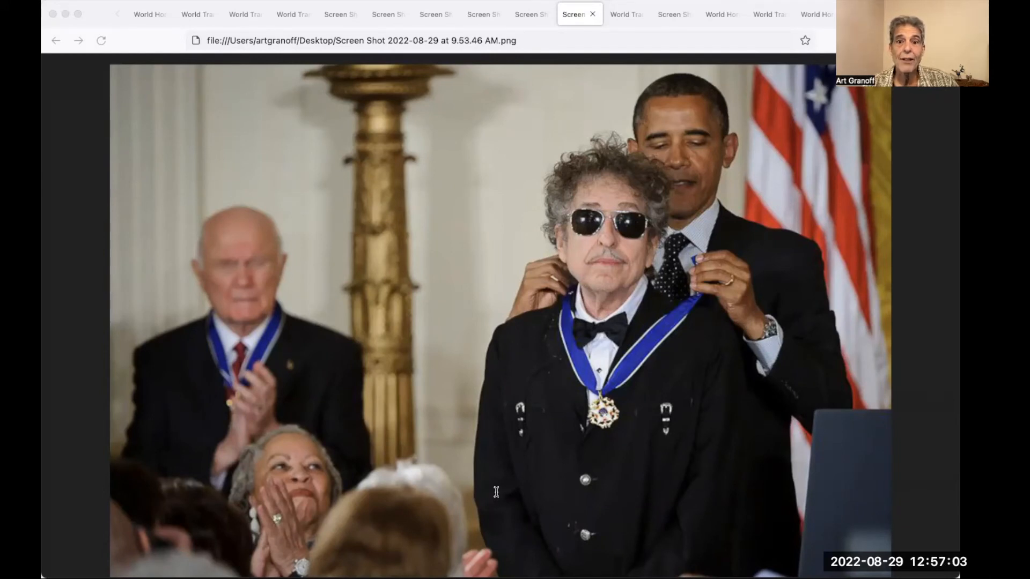
left_click(621, 14)
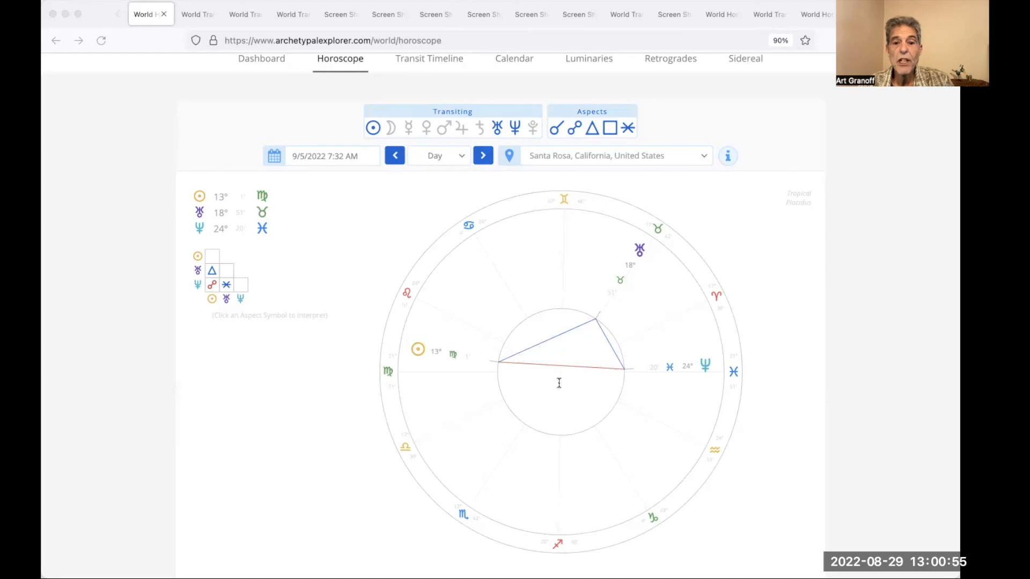
mouse_move(861, 437)
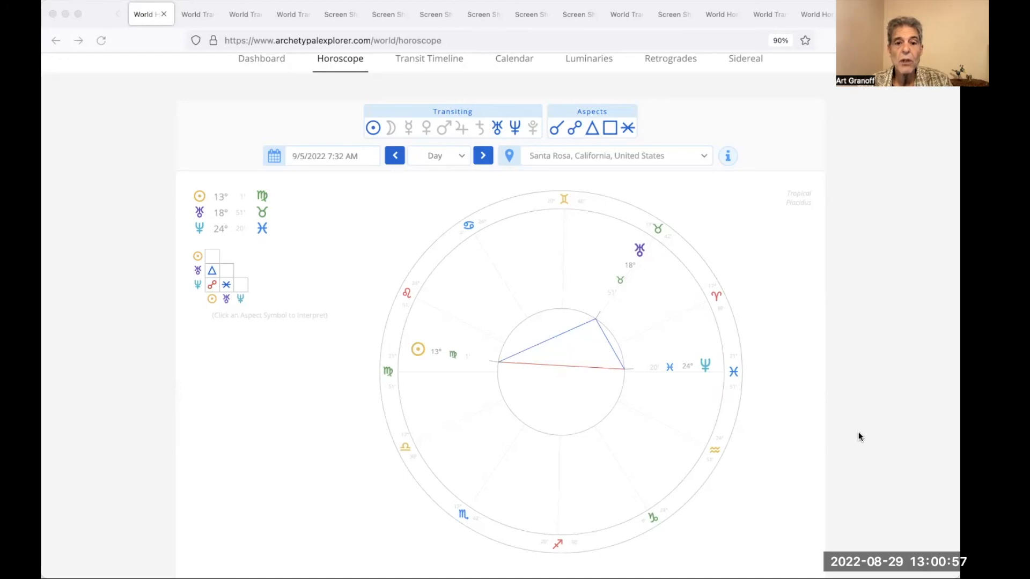